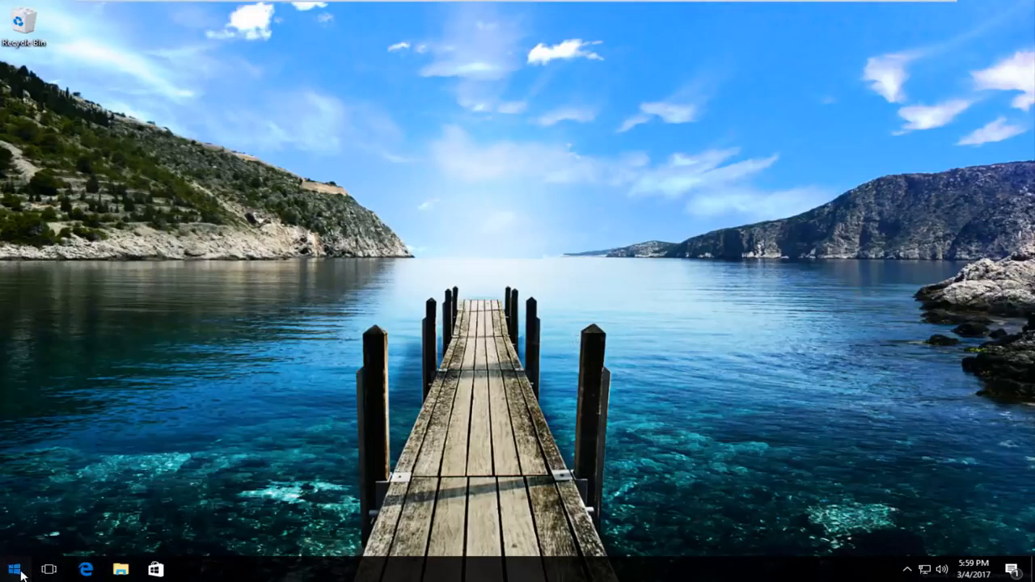
# Step: Search Start for 'control' to launch the Control Panel app
pyautogui.write('contro')
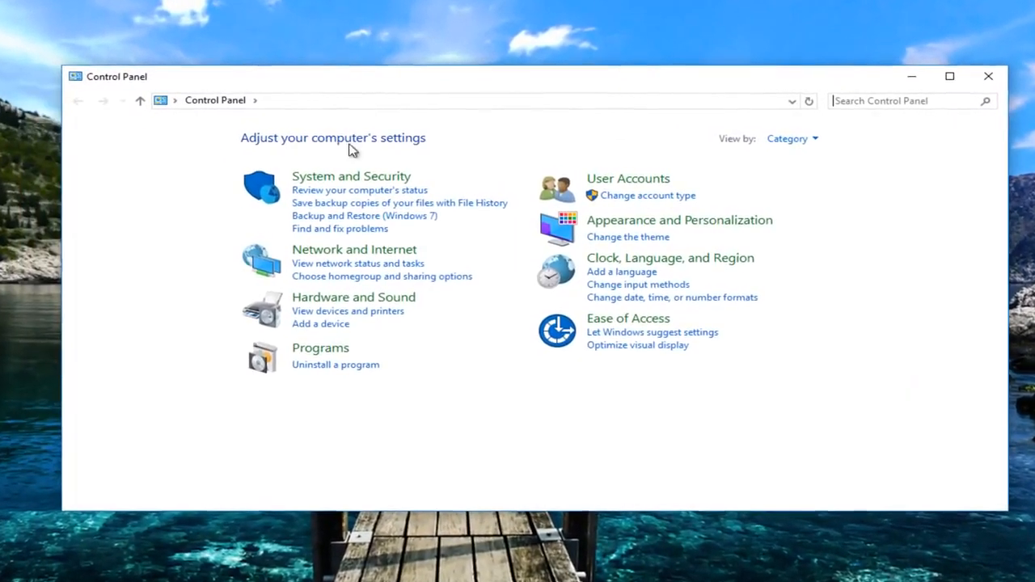
pyautogui.moveTo(315, 351)
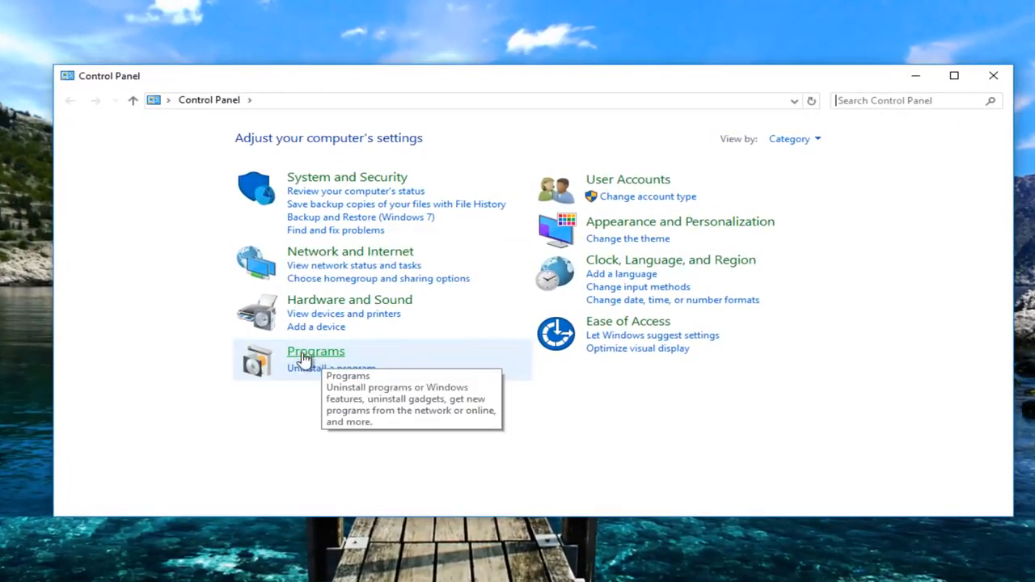
# Step: Go to Programs, then the Default Programs page
pyautogui.click(316, 351)
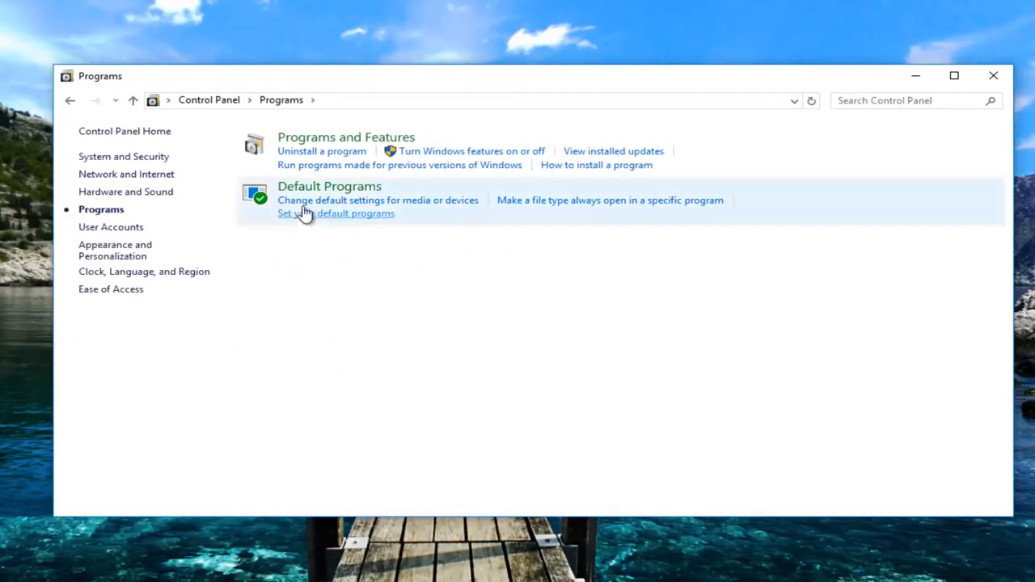
pyautogui.moveTo(329, 186)
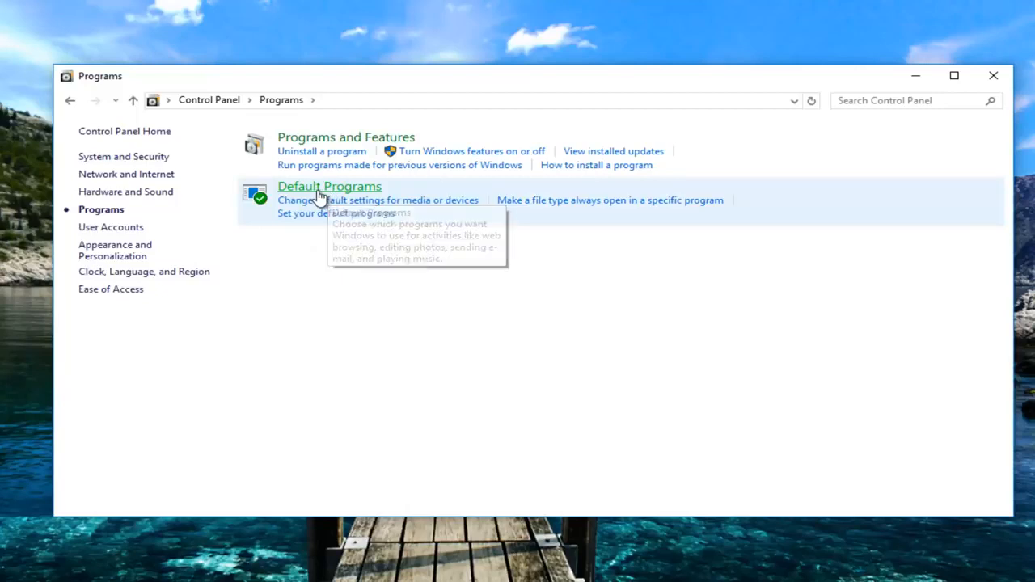
pyautogui.click(329, 186)
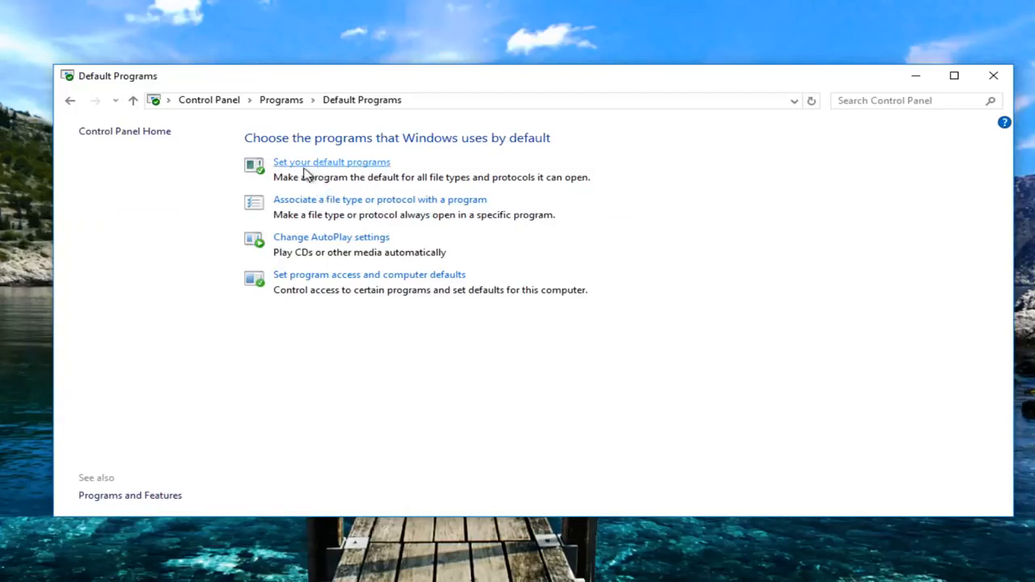
# Step: In Set your default programs, select Microsoft Edge to see its 7 of 9 defaults
pyautogui.click(332, 161)
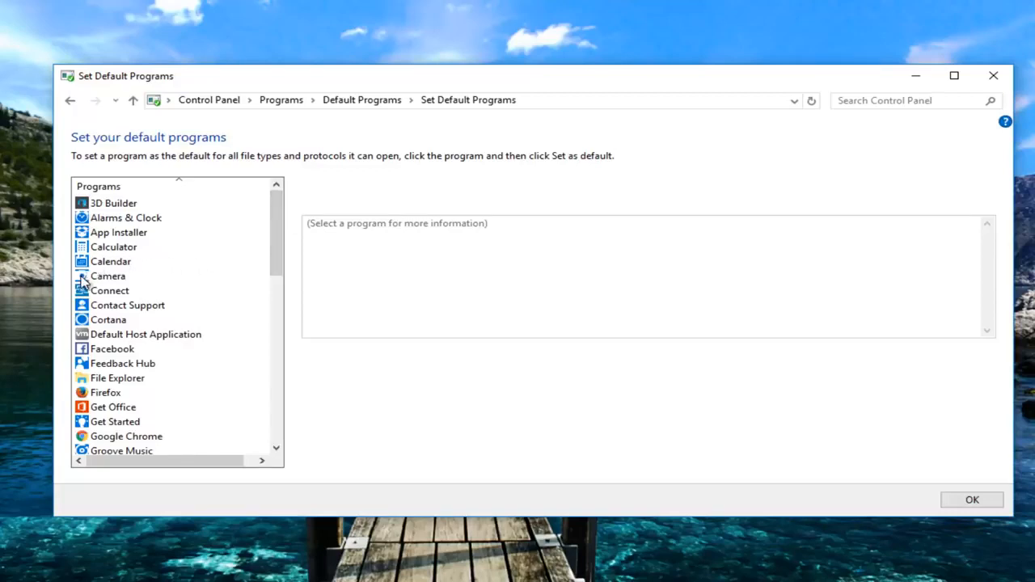
pyautogui.moveTo(201, 312)
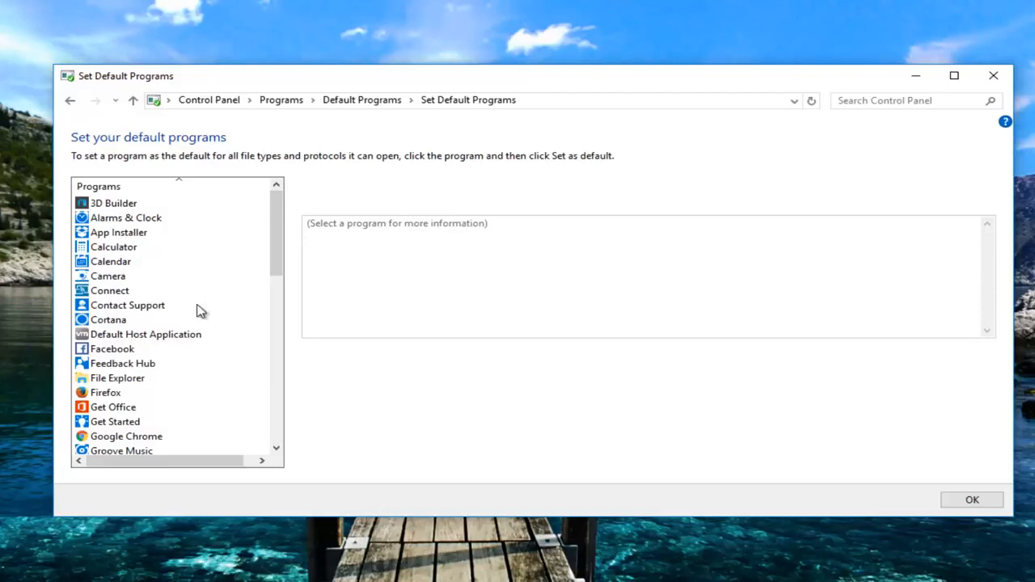
pyautogui.scroll(-3)
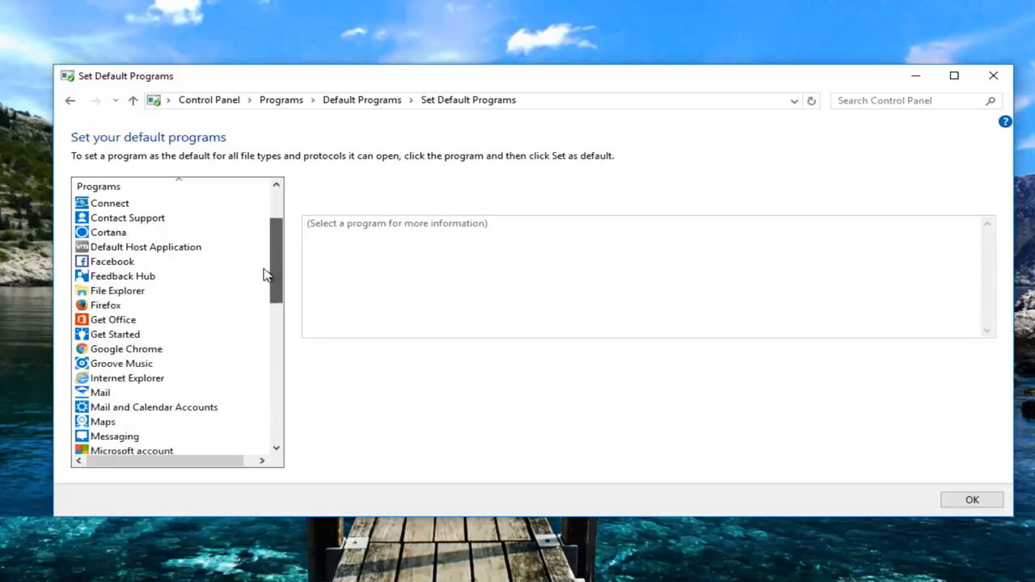
pyautogui.scroll(-3)
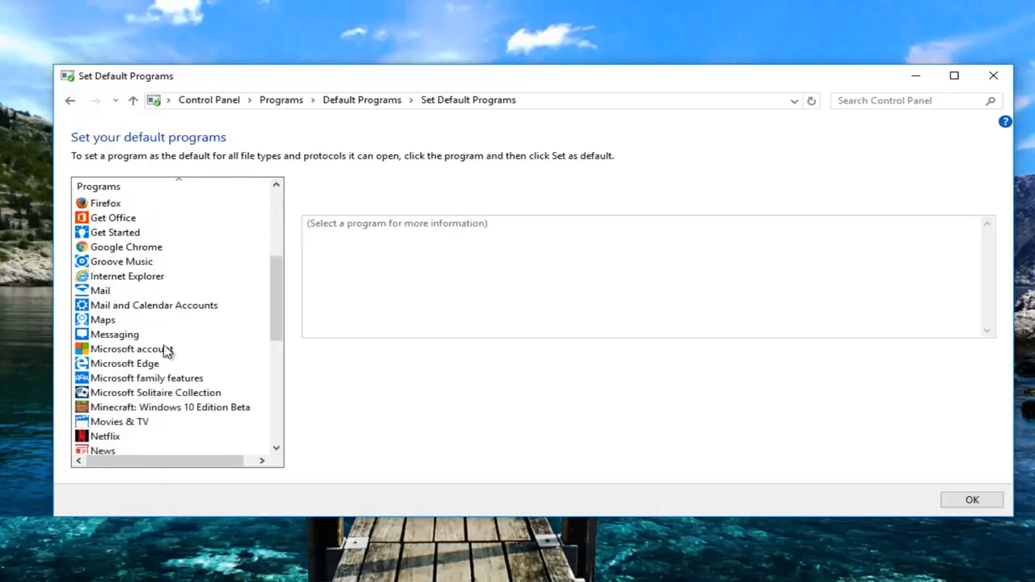
pyautogui.click(125, 363)
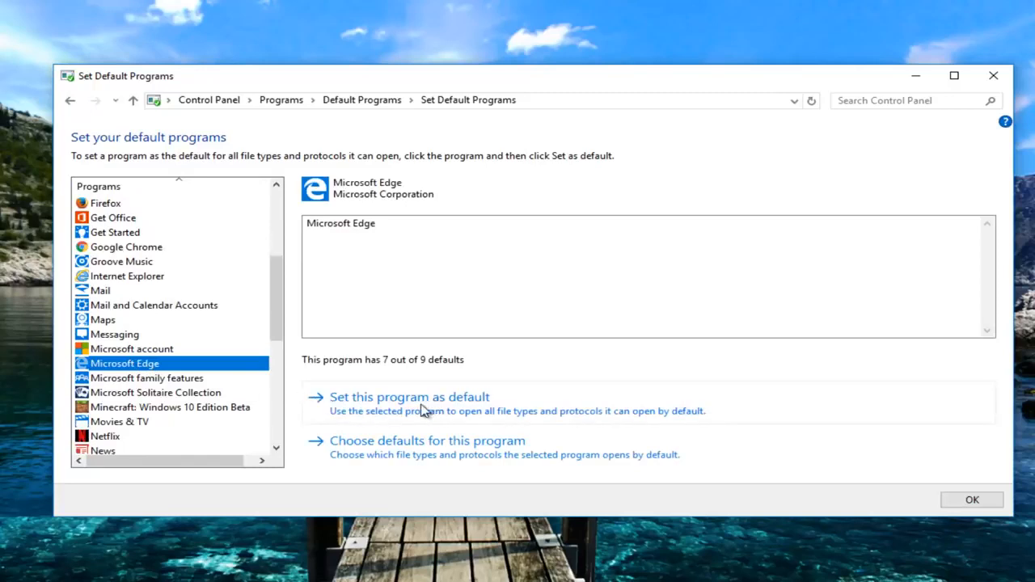
pyautogui.moveTo(404, 451)
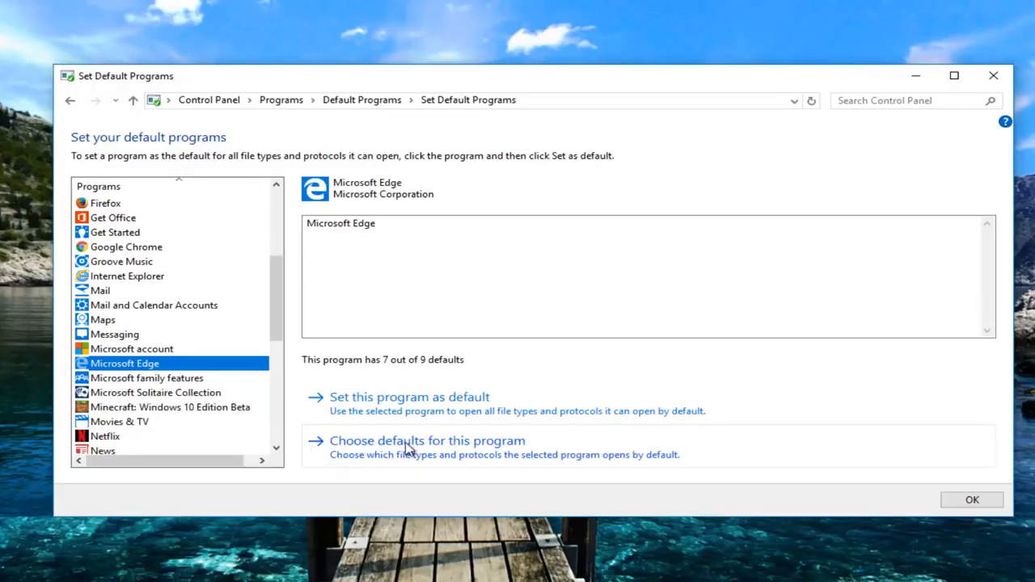
# Step: Tick Select All in Edge's associations, including .svg and .xml, and save
pyautogui.click(427, 441)
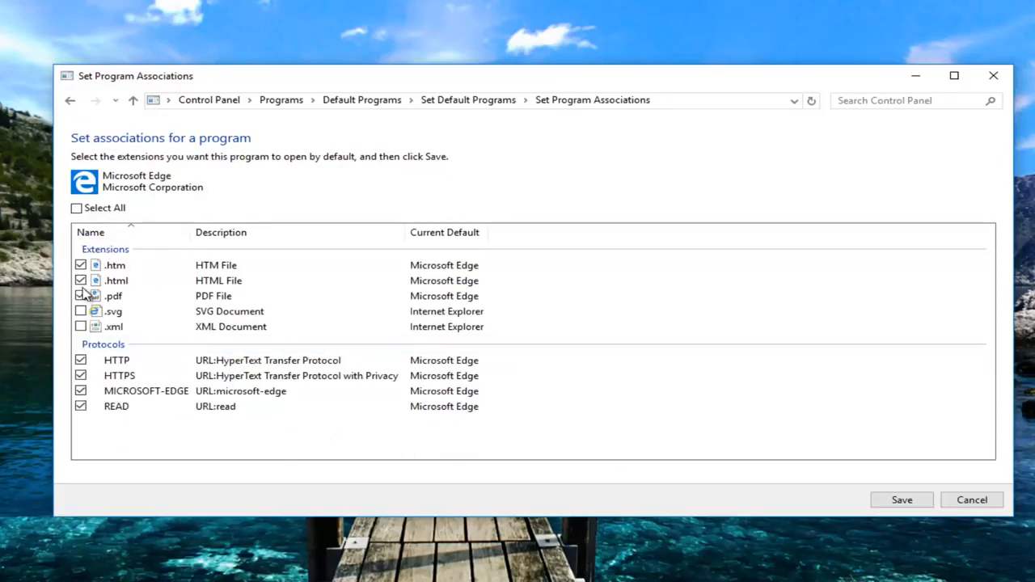
pyautogui.click(80, 295)
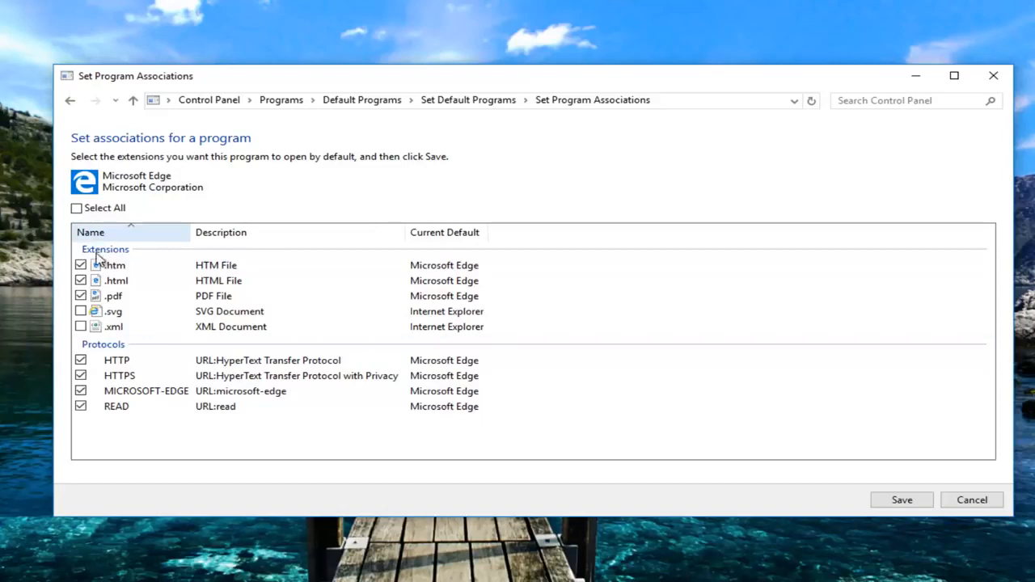
pyautogui.click(76, 208)
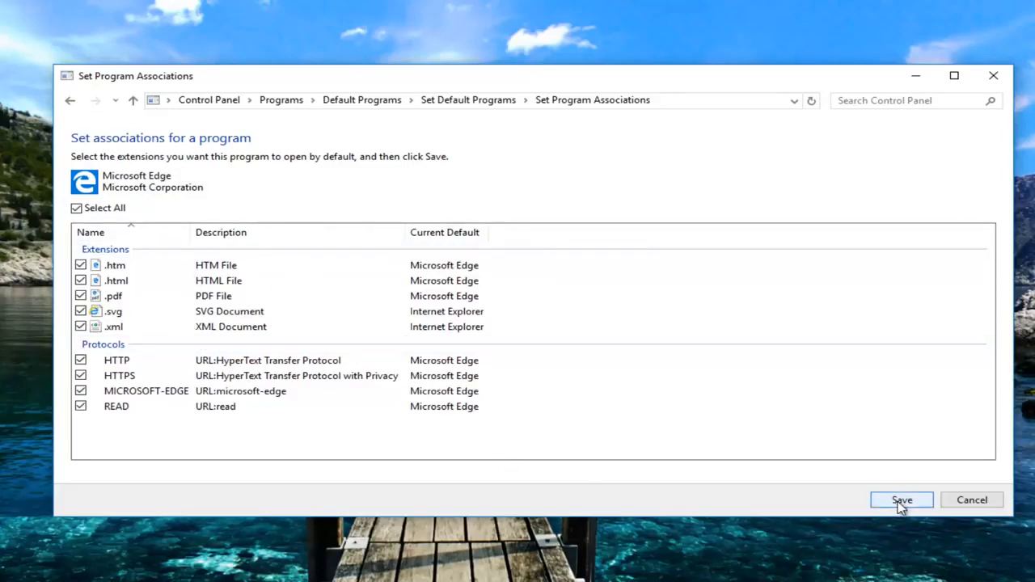
pyautogui.click(901, 500)
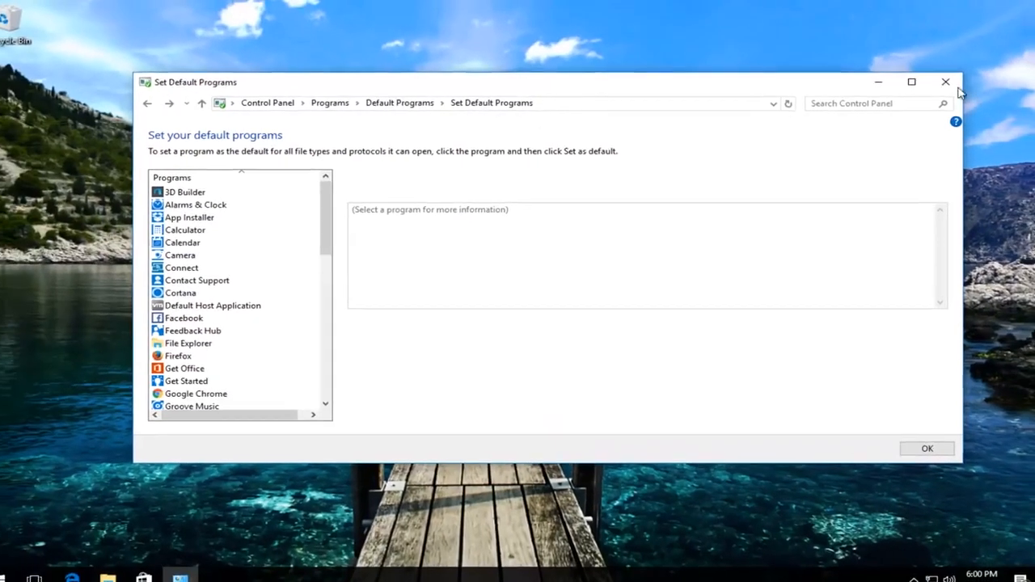
# Step: Close Set Default Programs and launch Command Prompt (Admin) from the Win+X menu
pyautogui.click(945, 81)
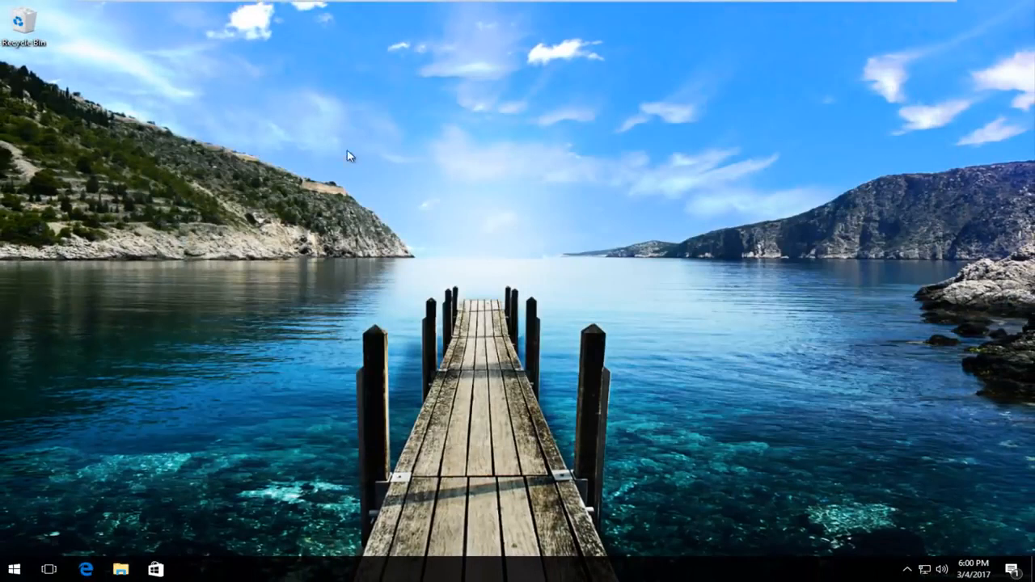
pyautogui.moveTo(271, 168)
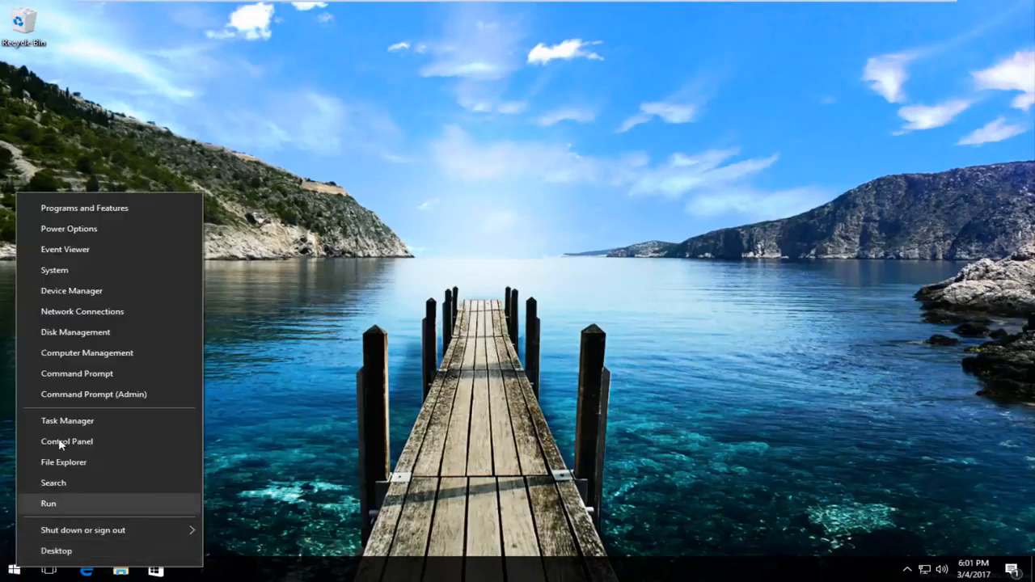
pyautogui.moveTo(93, 394)
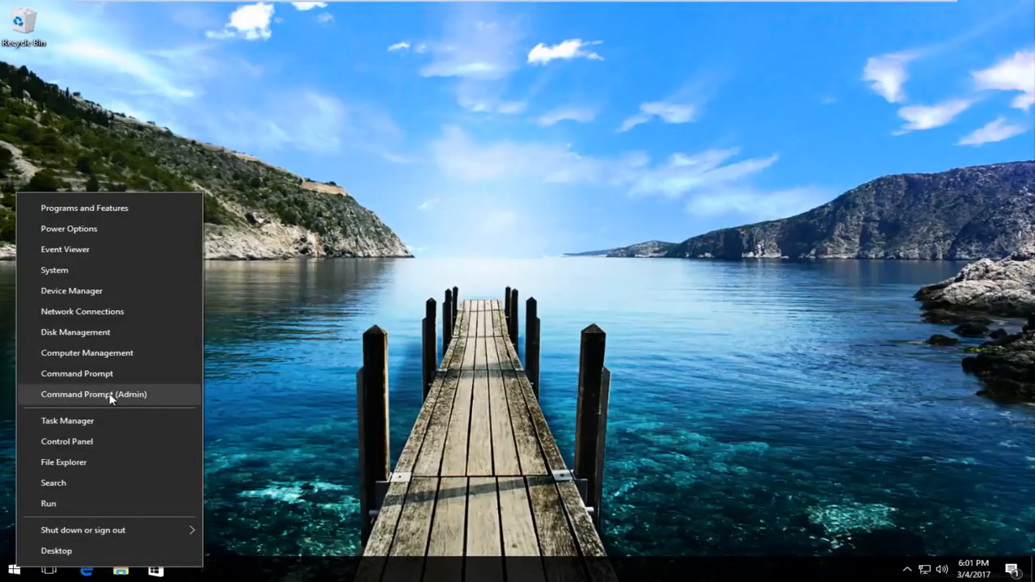
pyautogui.click(93, 394)
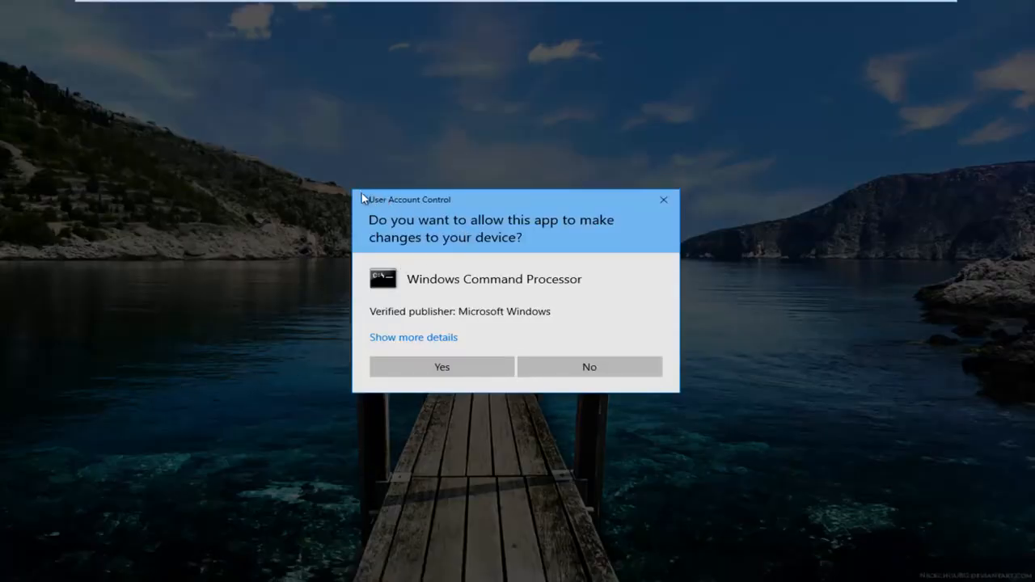
# Step: Approve the UAC prompt and run sfc /scannow in the elevated Command Prompt
pyautogui.click(442, 366)
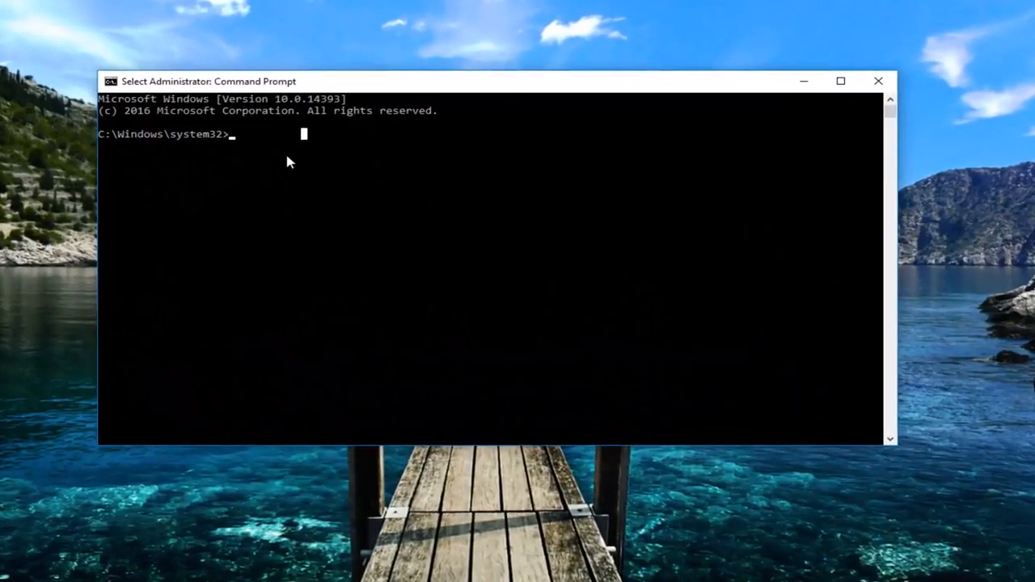
pyautogui.write('sfc /sc')
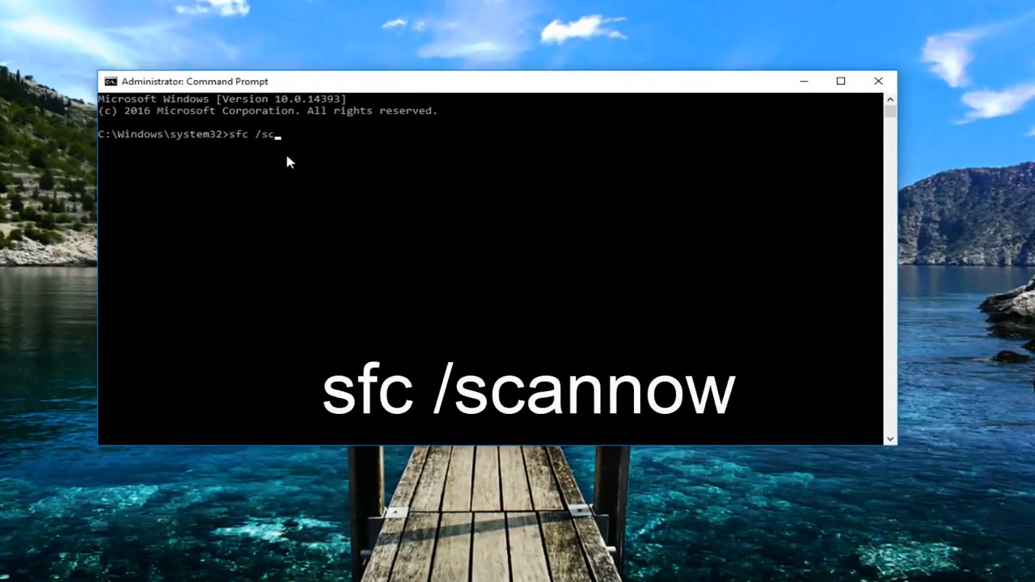
pyautogui.write('annow')
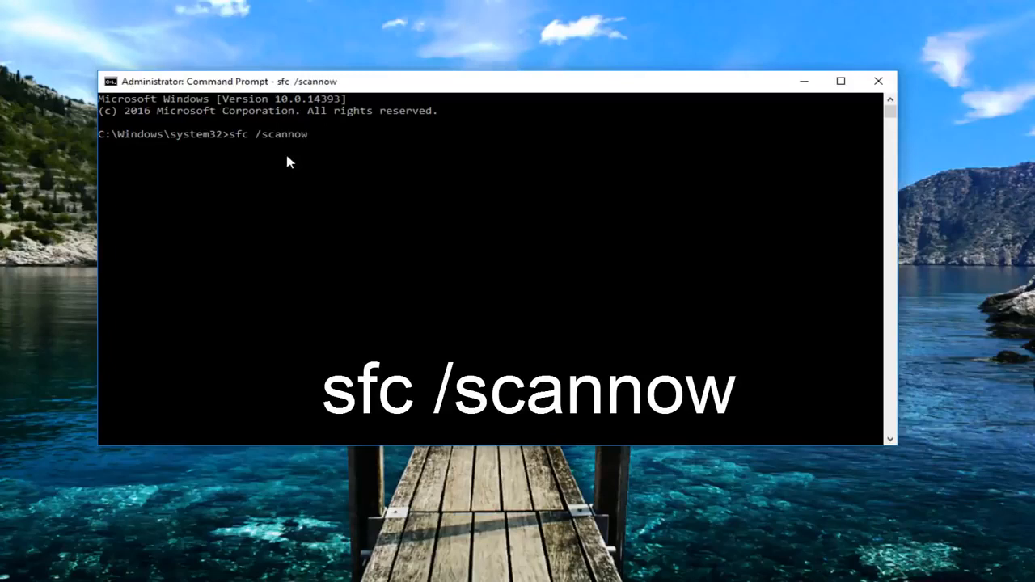
pyautogui.press('enter')
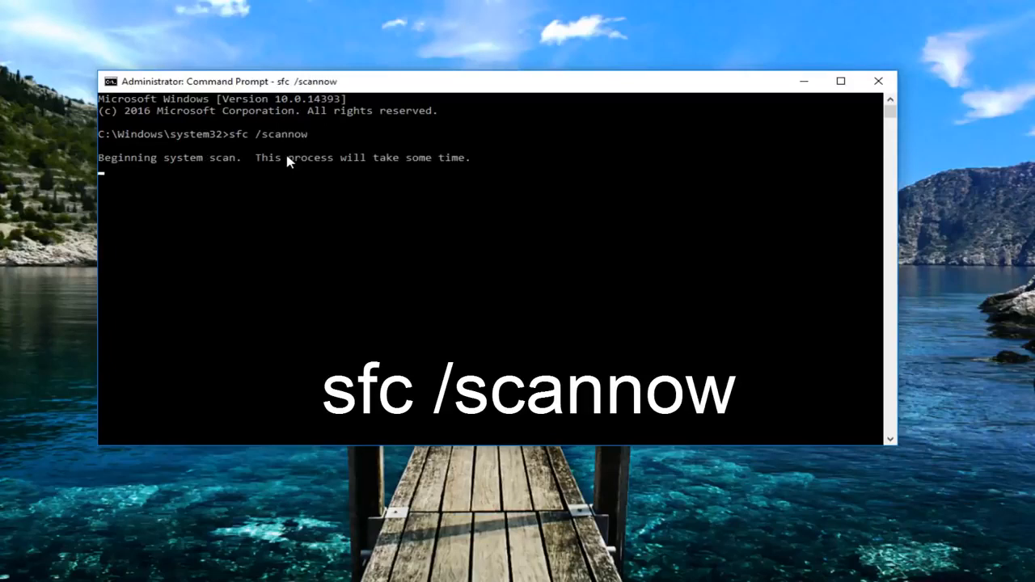